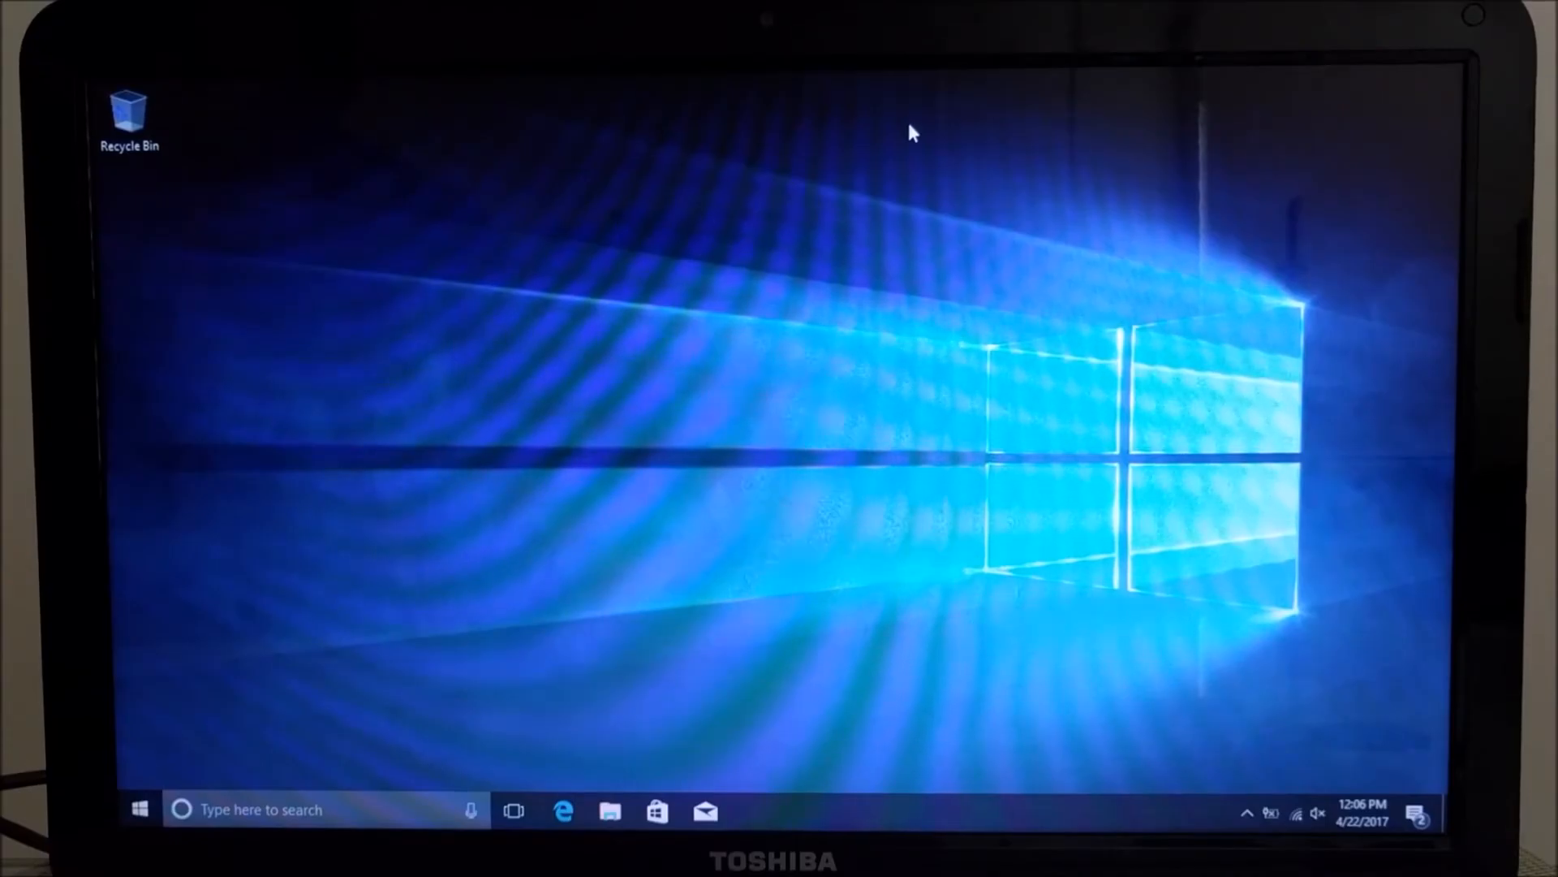
Step: Search the taskbar for 'recovery' to reach the Recovery settings page
click(298, 809)
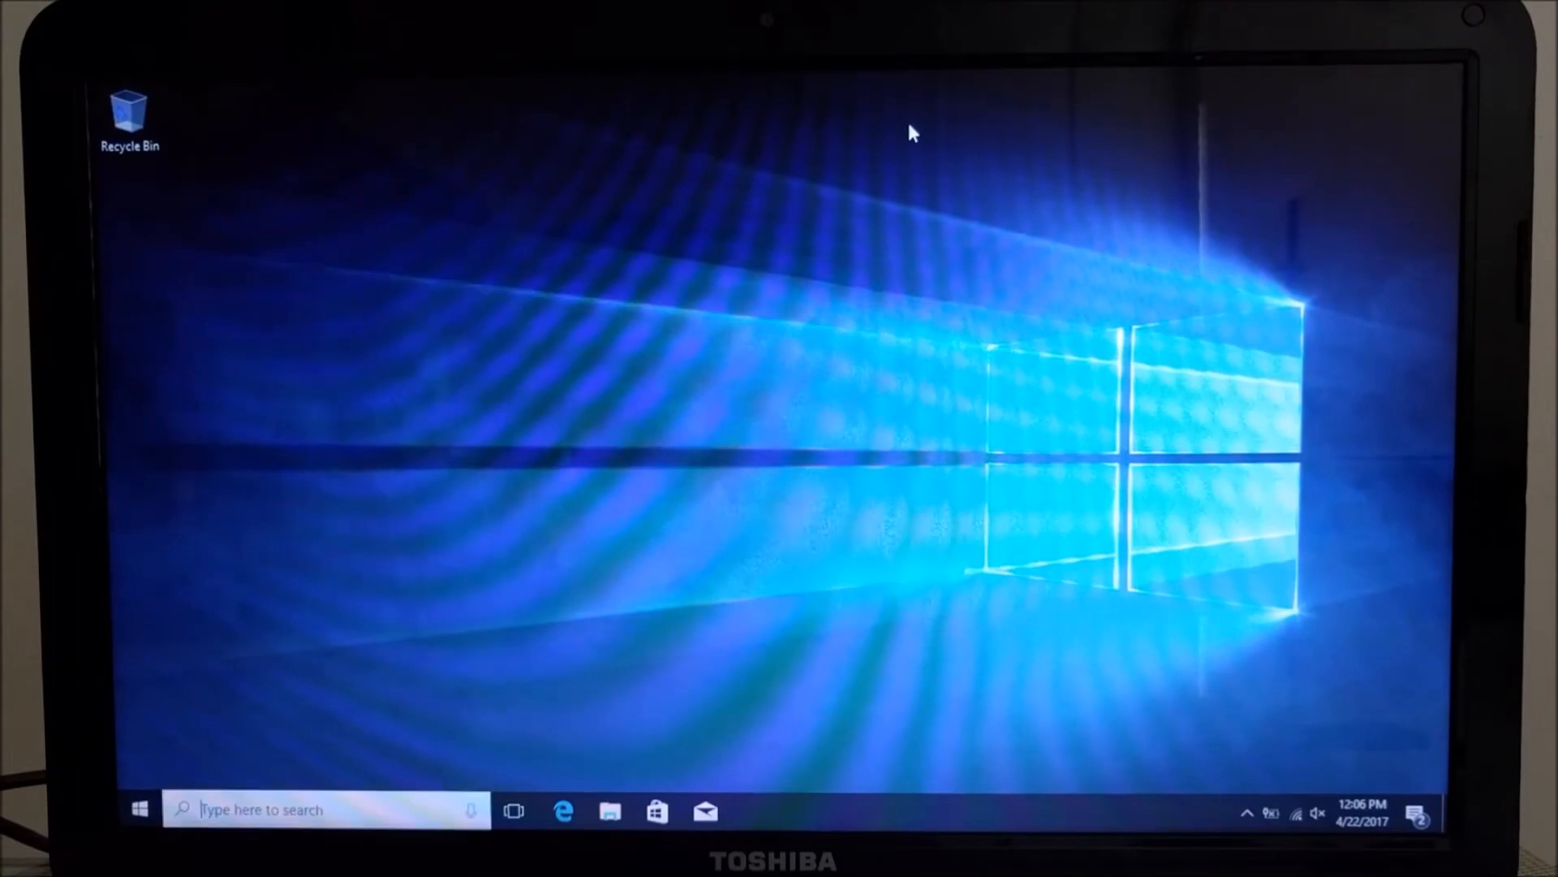
text(re)
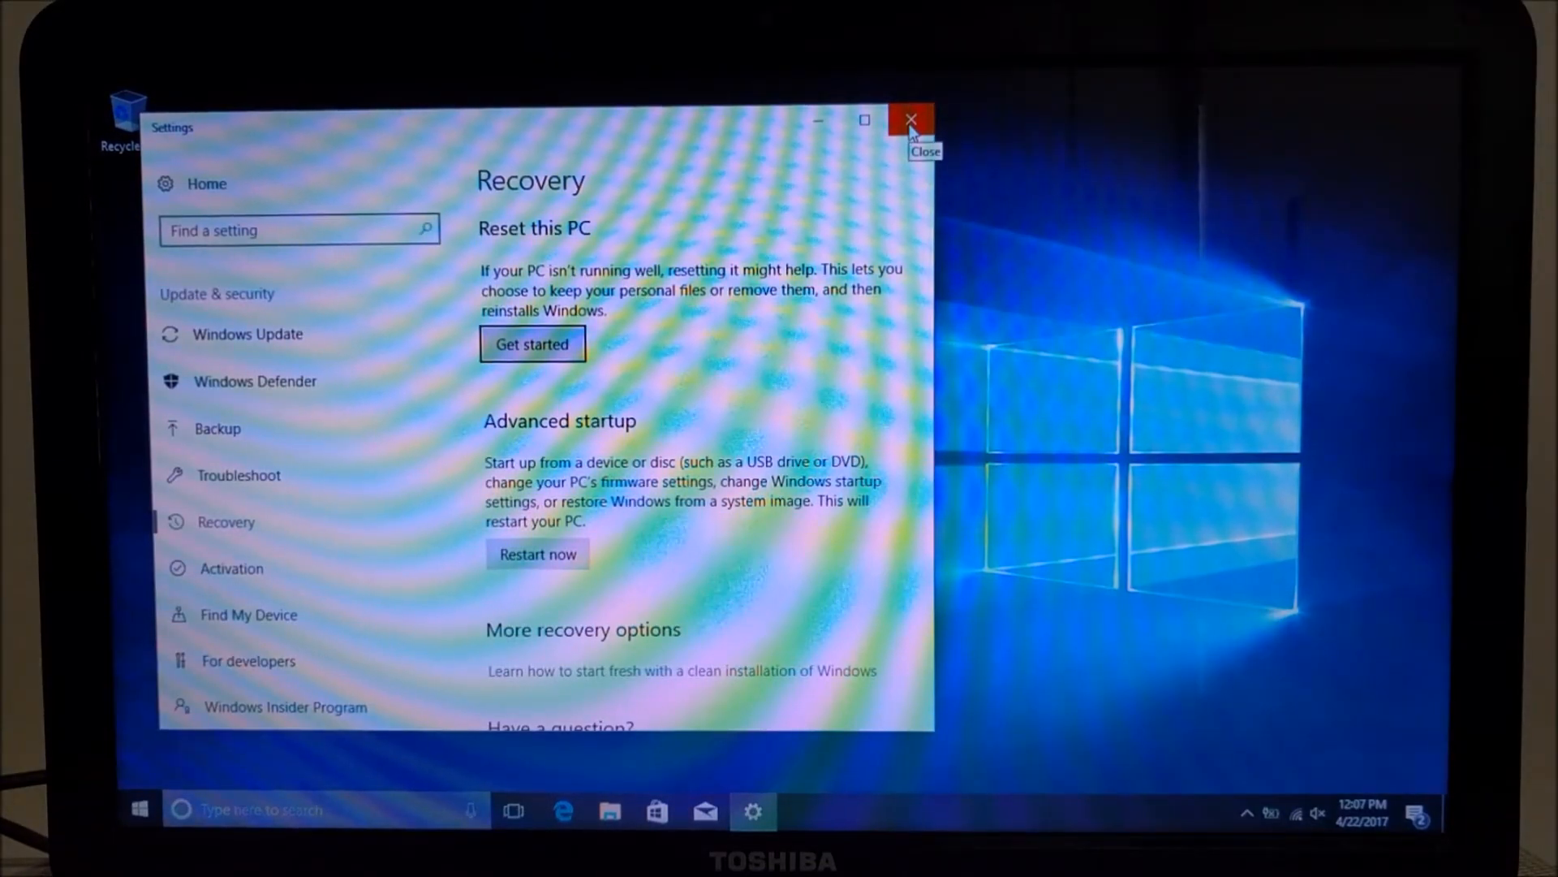
mouse_move(641, 313)
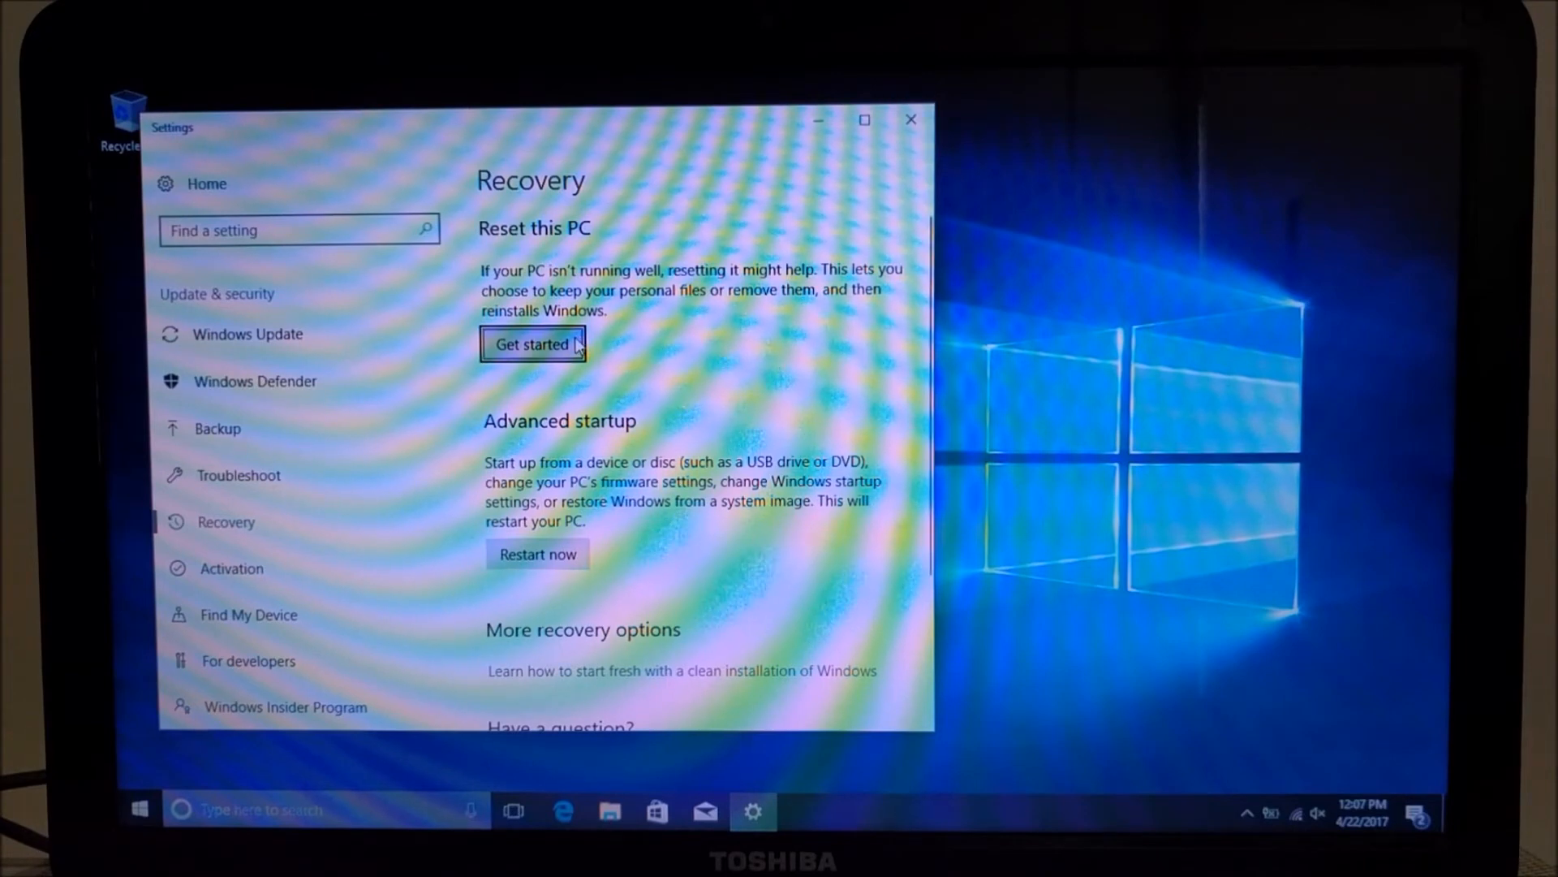
Step: Choose Get started under Reset this PC to bring up the Choose an option dialog
click(532, 344)
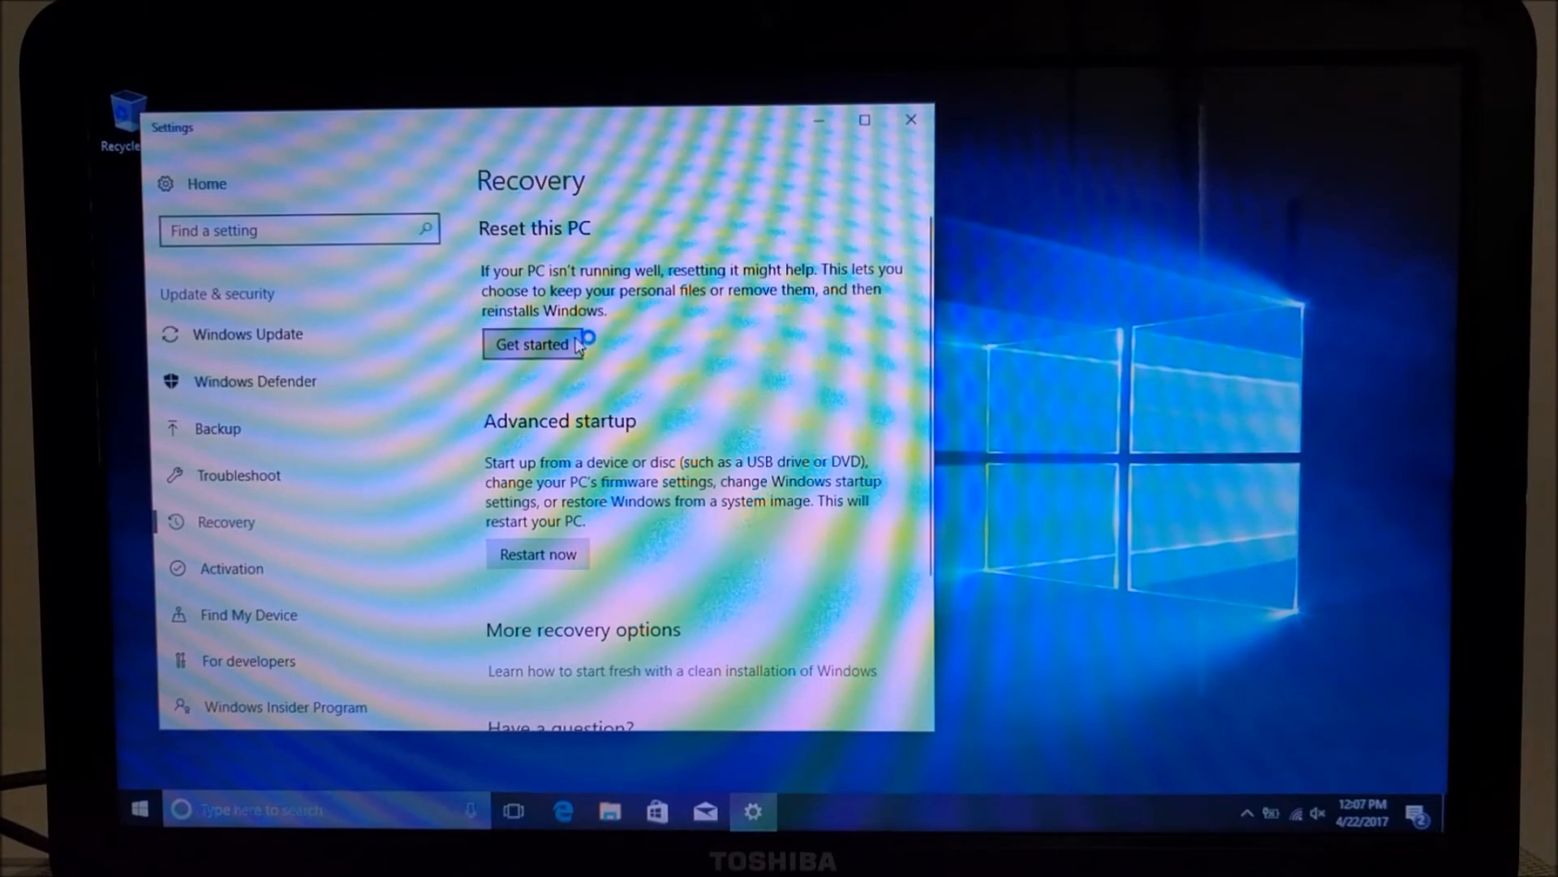
click(532, 344)
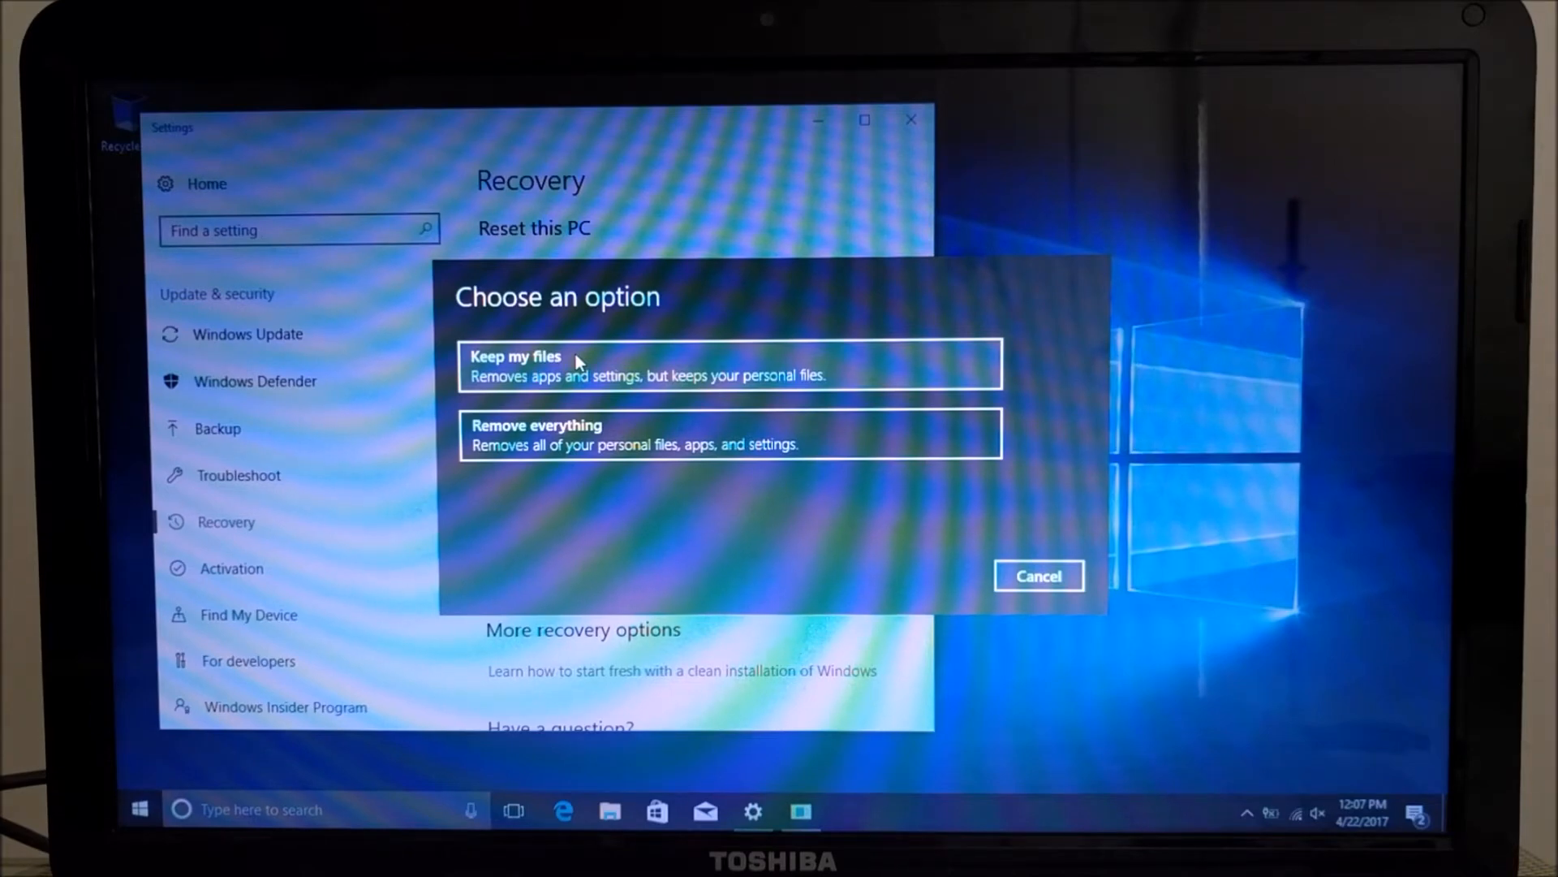
mouse_move(661, 428)
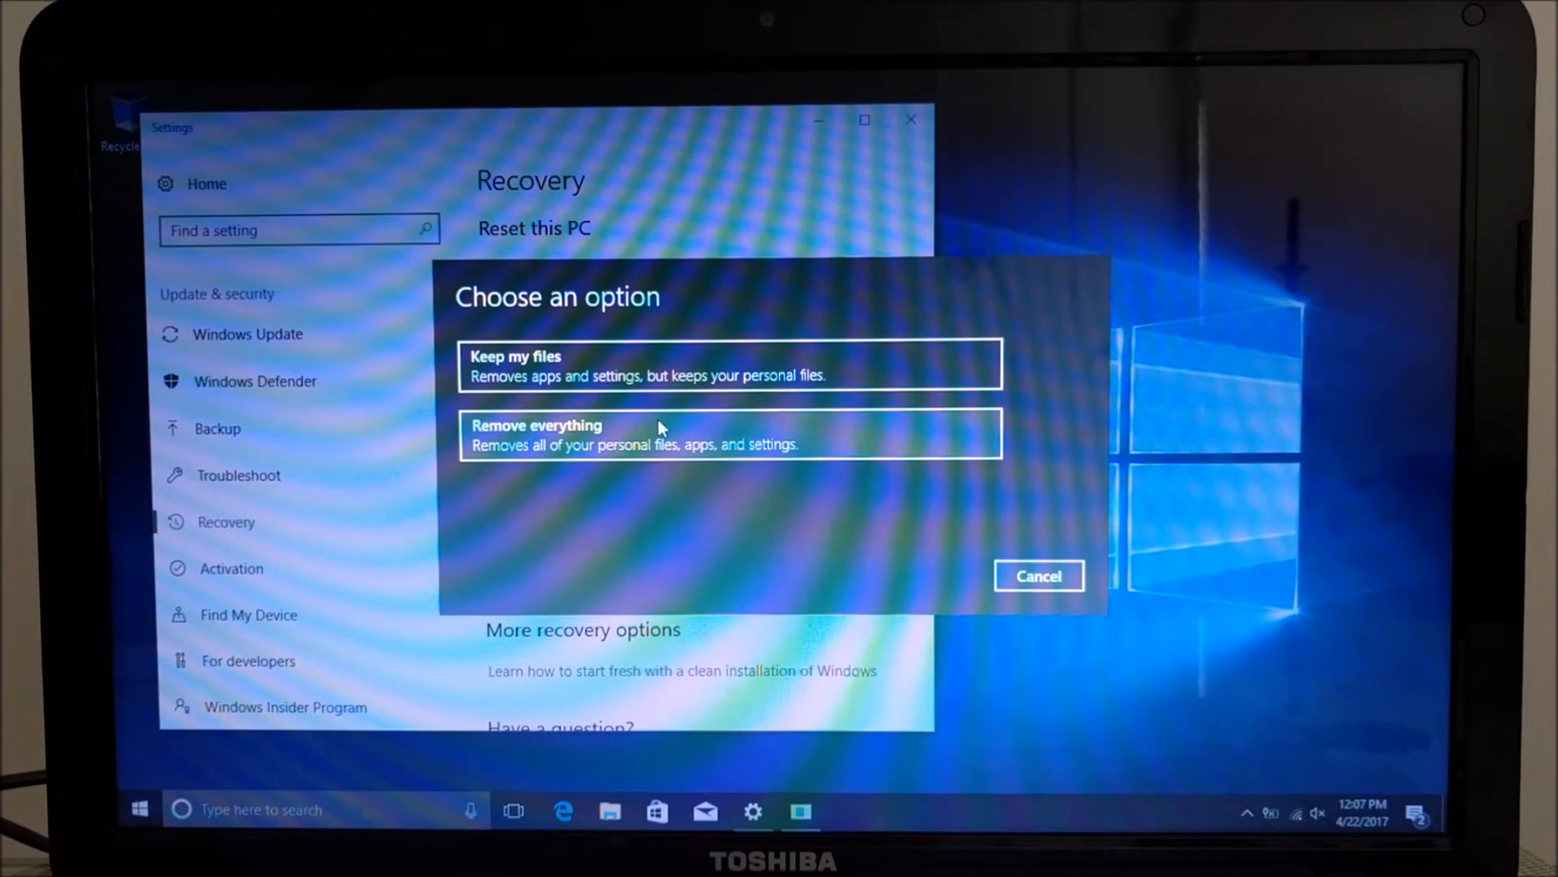
Step: Pick Remove everything, then Remove files and clean the drive
click(730, 434)
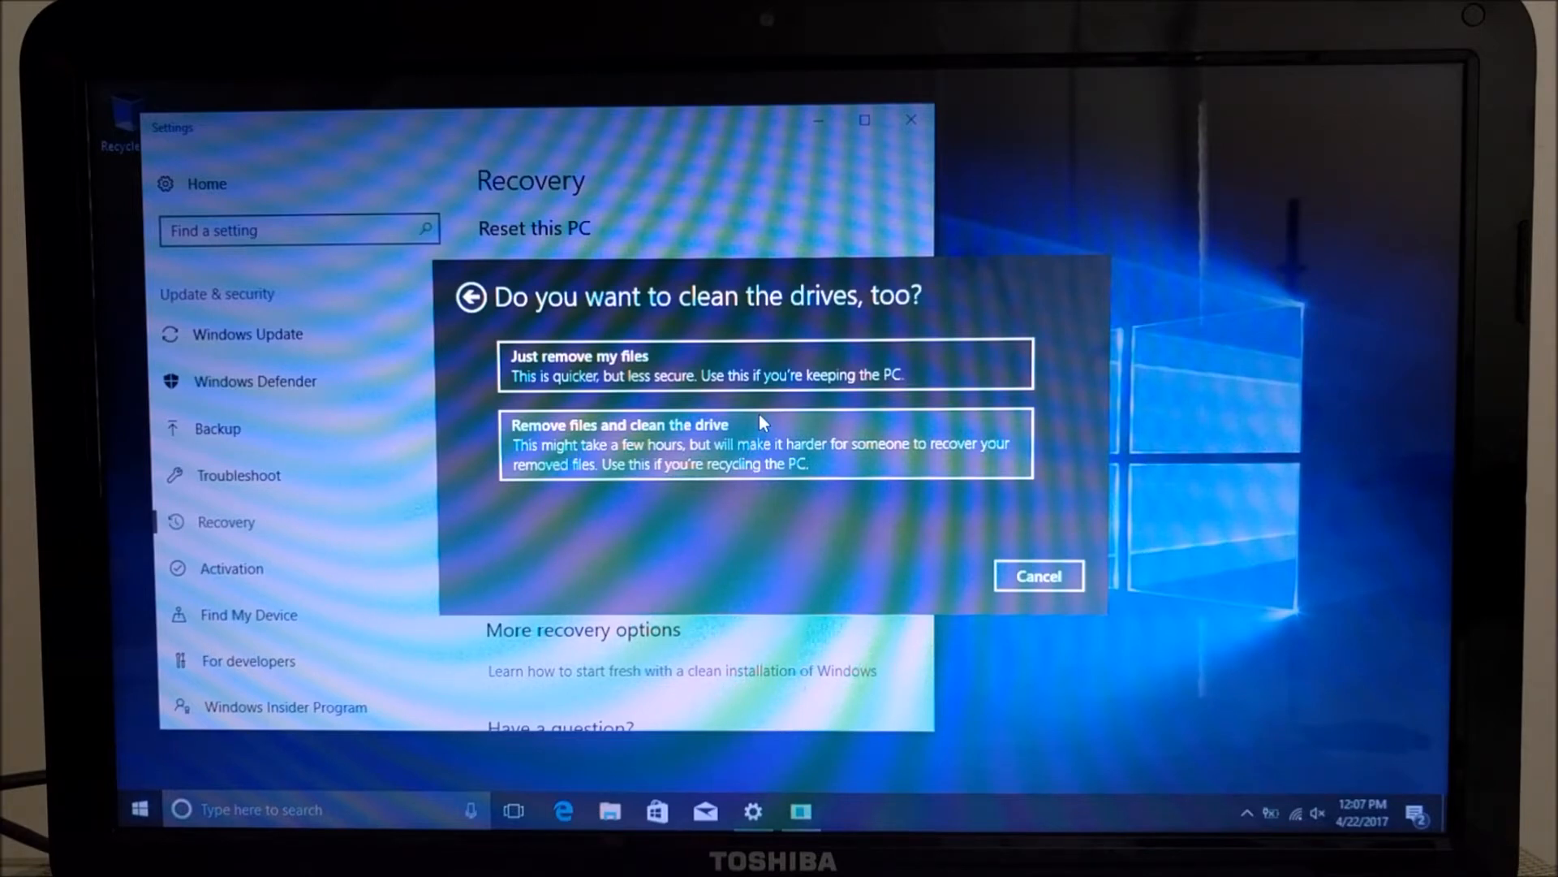
click(765, 444)
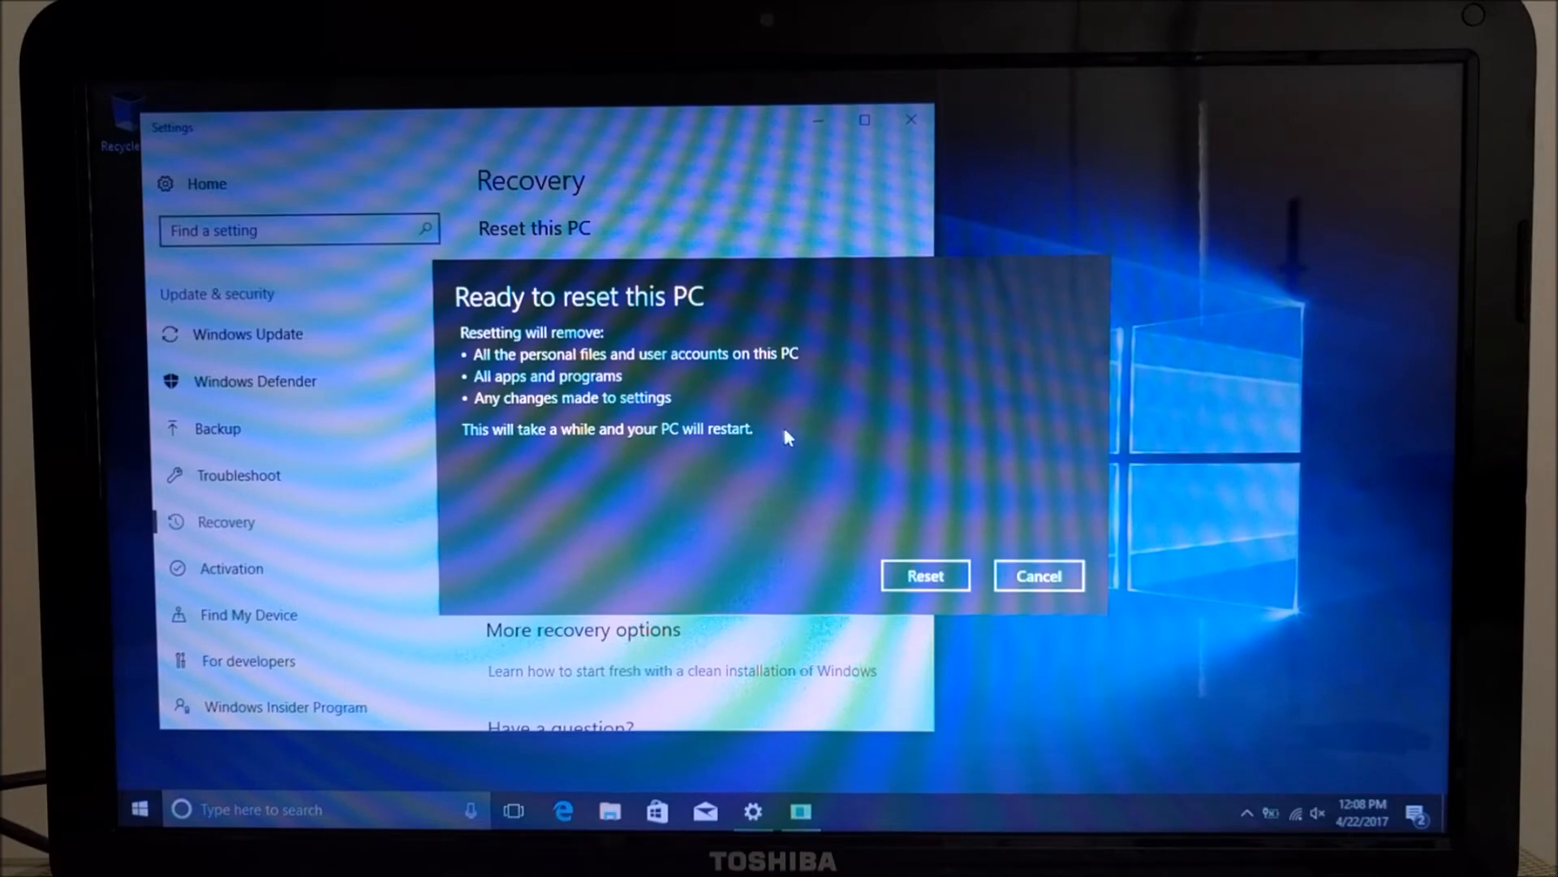
mouse_move(924, 575)
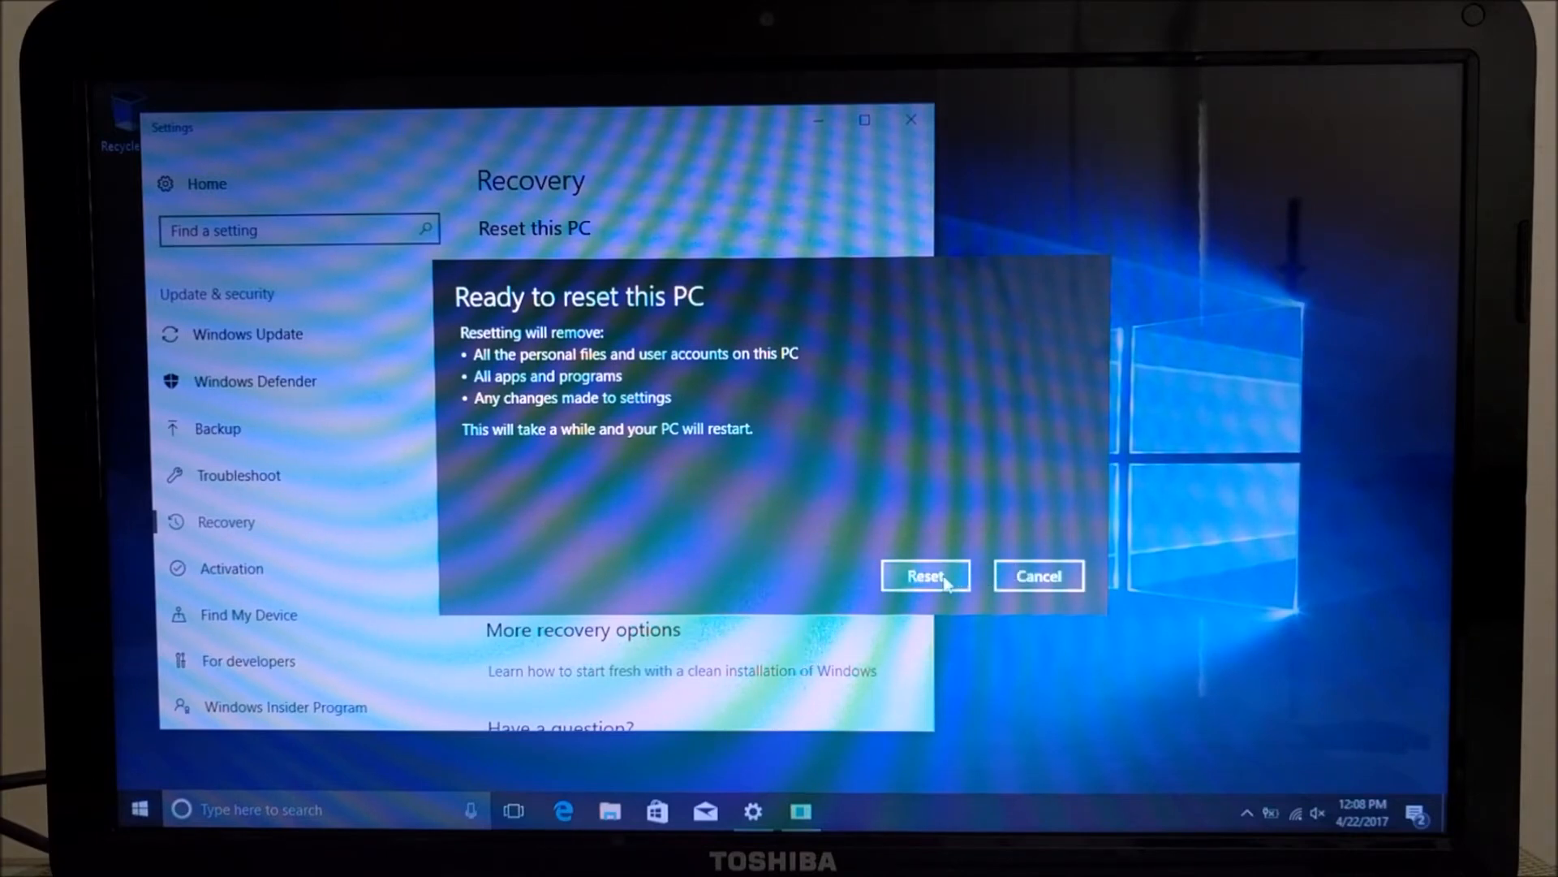
Step: Confirm Reset on the Ready to reset this PC screen
click(924, 575)
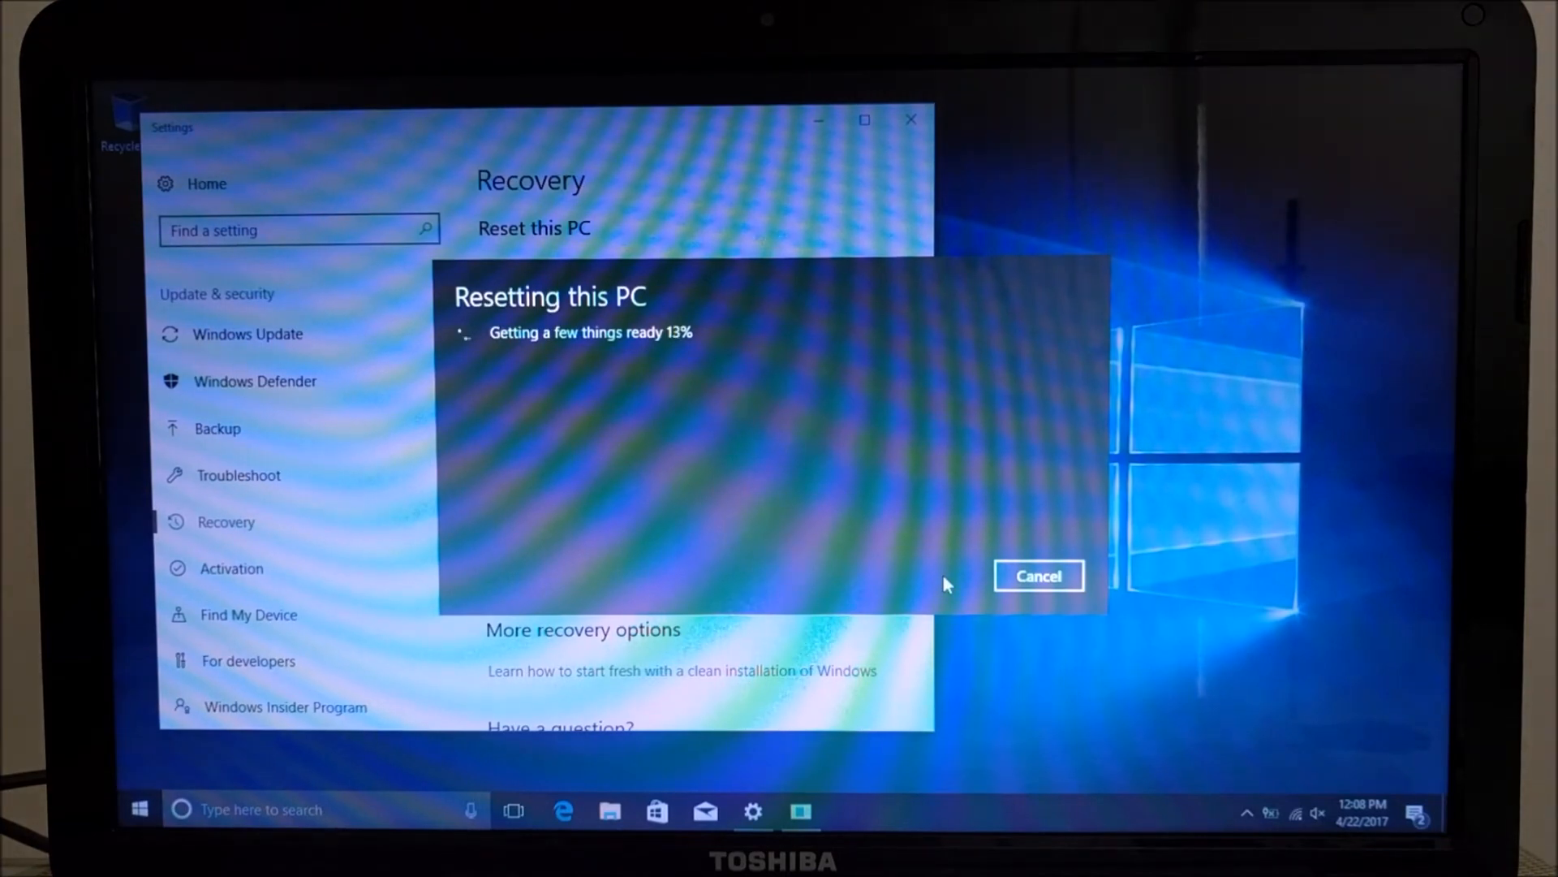